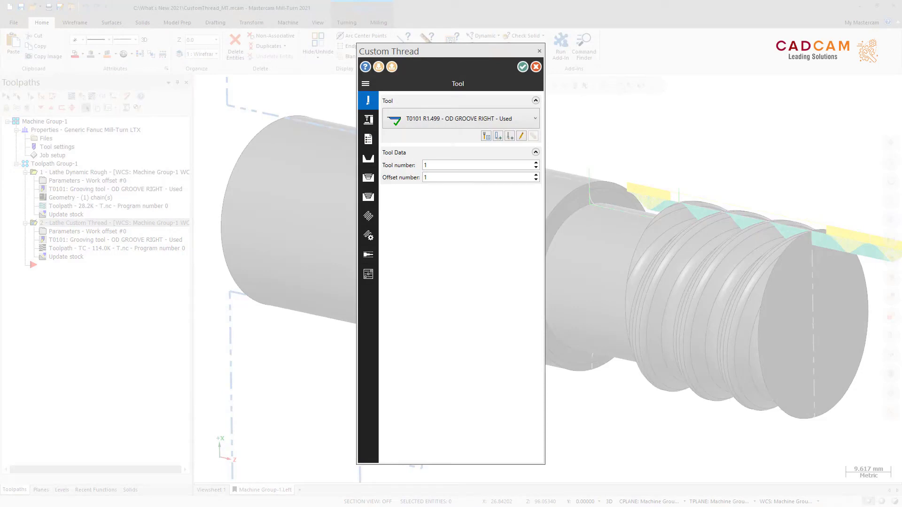
Switch the custom thread to a parametric trapezoidal shape: diameter 50, pitch 10, depth 2
left_click(368, 158)
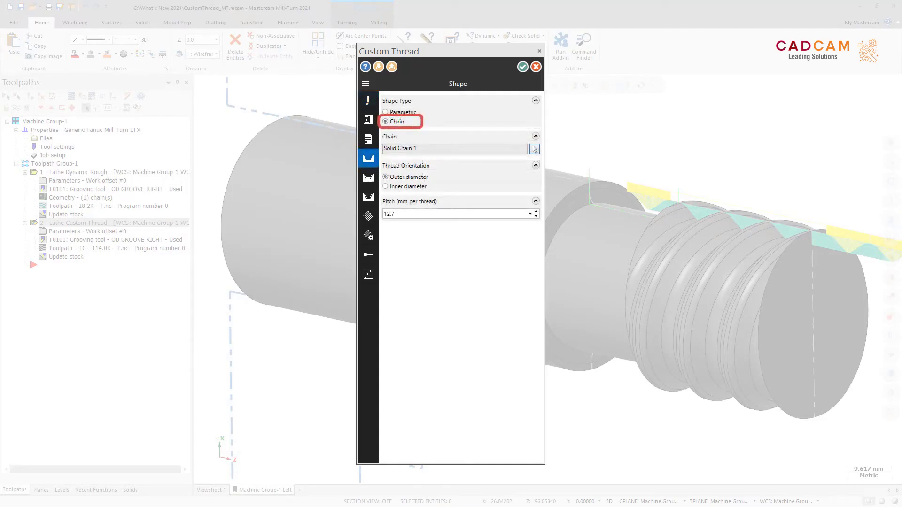
left_click(385, 112)
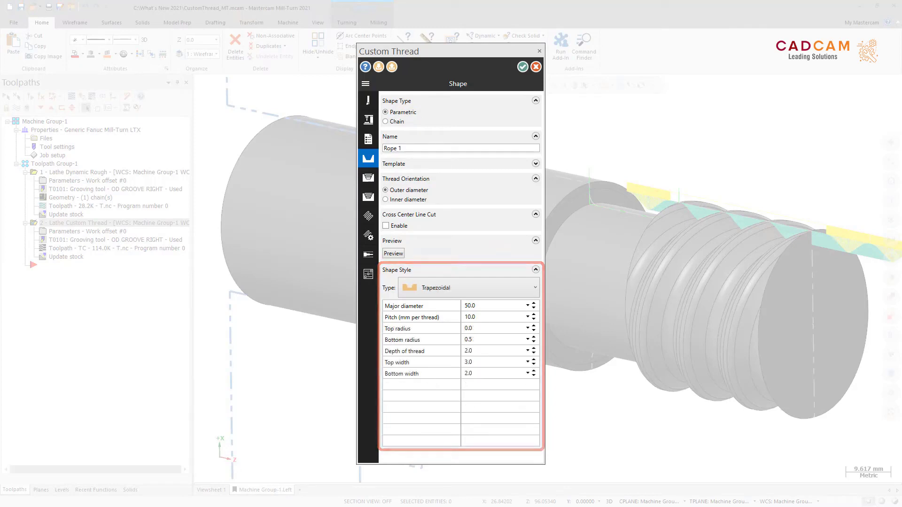
Set up two-start threading on the Advanced Motion Control page (12.7 pitch, 25.4 lead)
left_click(368, 178)
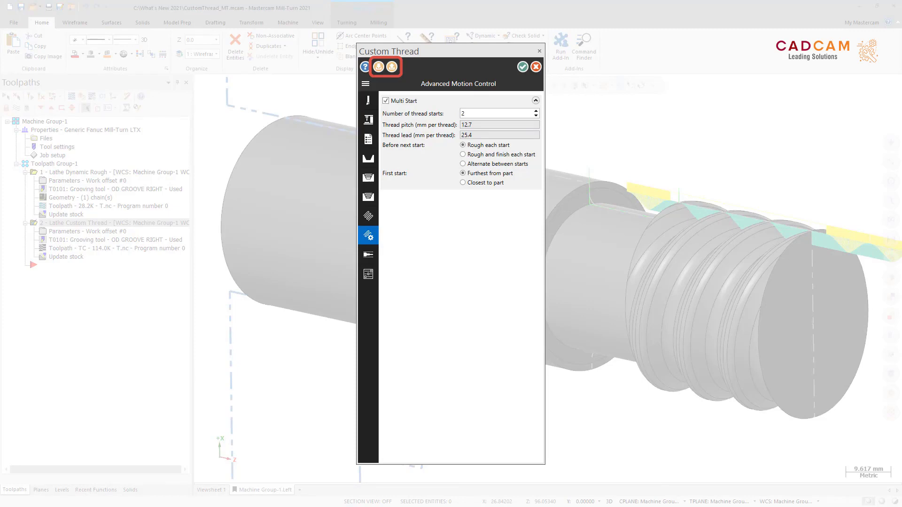
left_click(522, 66)
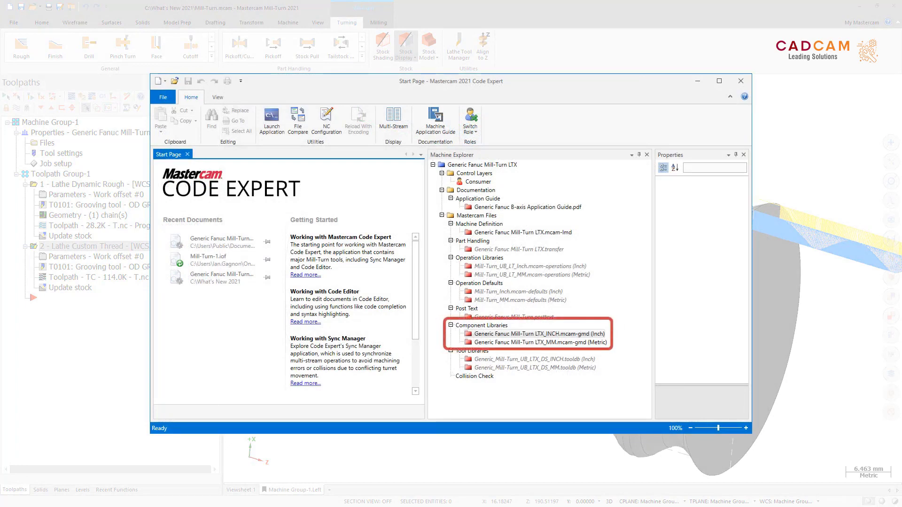
Open the Mill-Turn LTX INCH .mcam-gmd file under Component Libraries
double_click(538, 333)
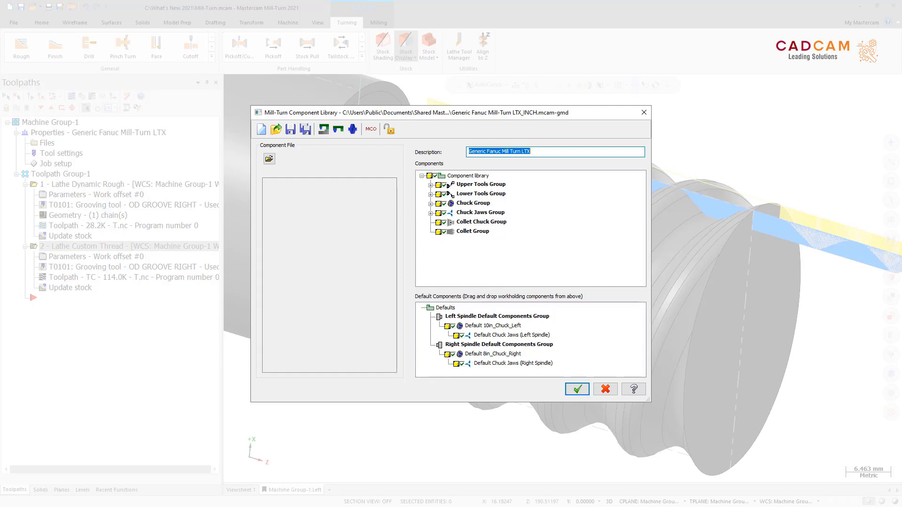
Open the Groups settings from the Component library context menu
right_click(468, 175)
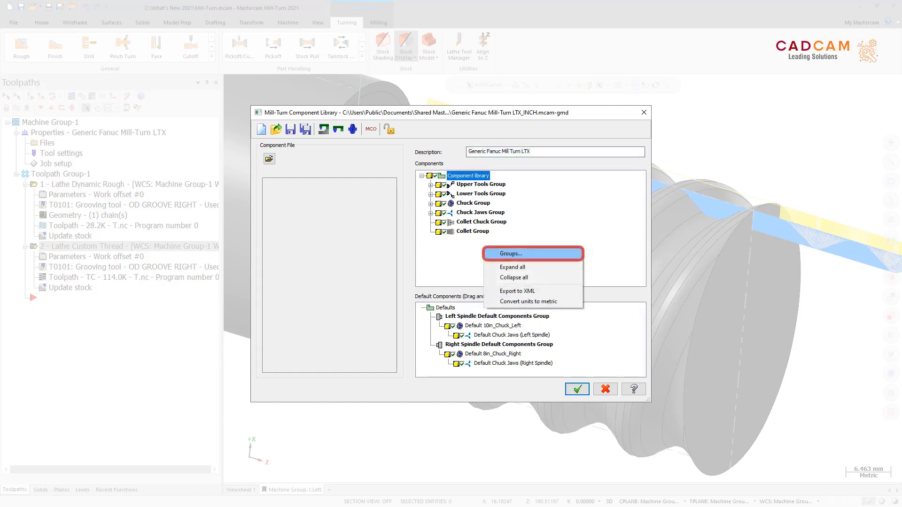
left_click(511, 254)
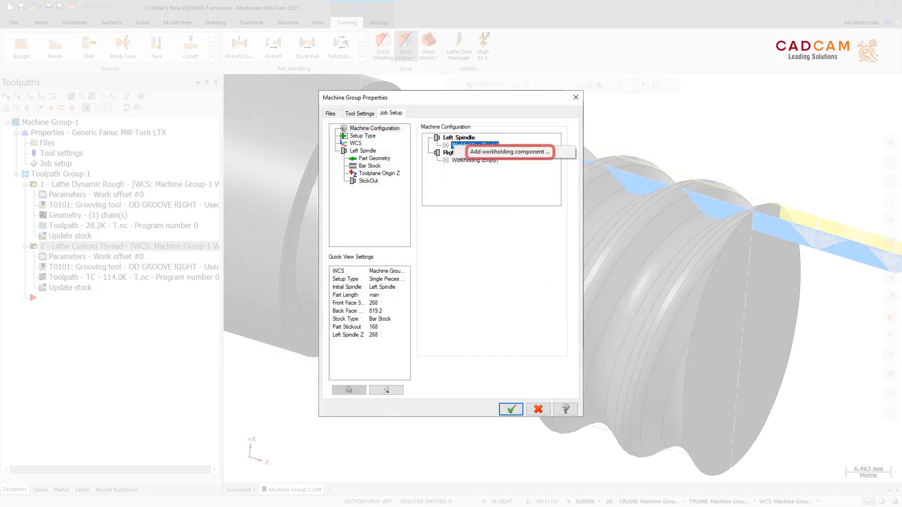
Add a default chuck-with-jaws workholding component to the left spindle
left_click(510, 151)
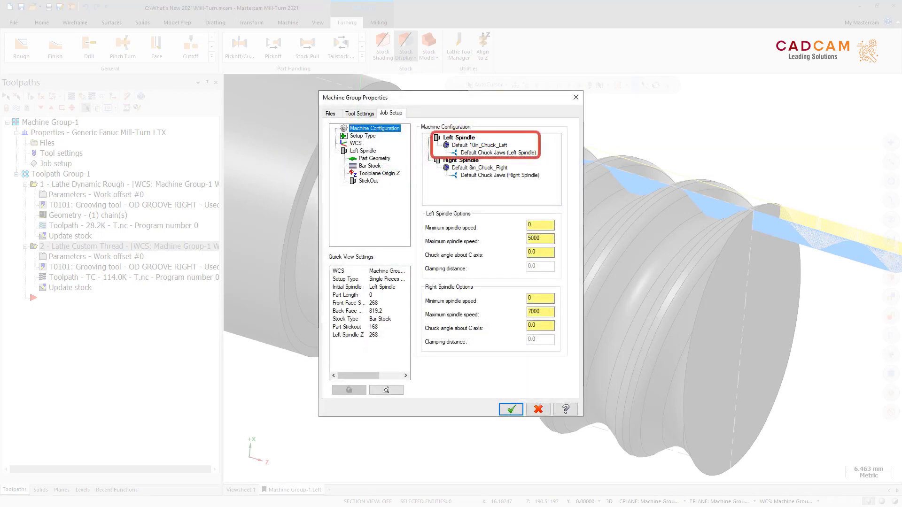
right_click(466, 145)
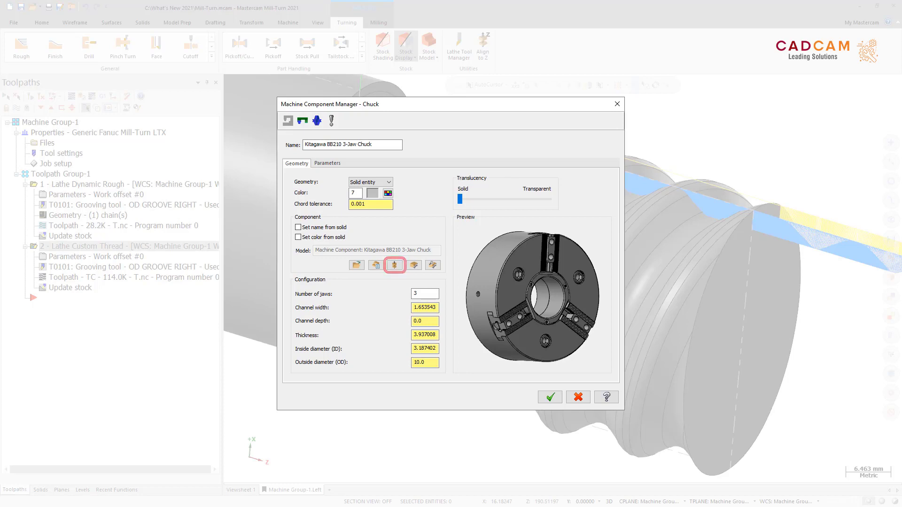
Reorient the chuck model preview and drag the Collet Chuck translucency slider
left_click(394, 265)
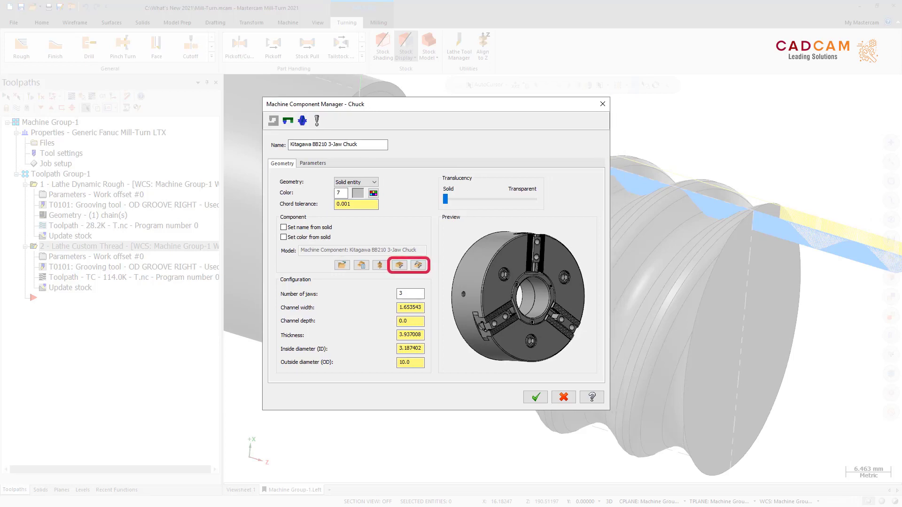
left_click(399, 265)
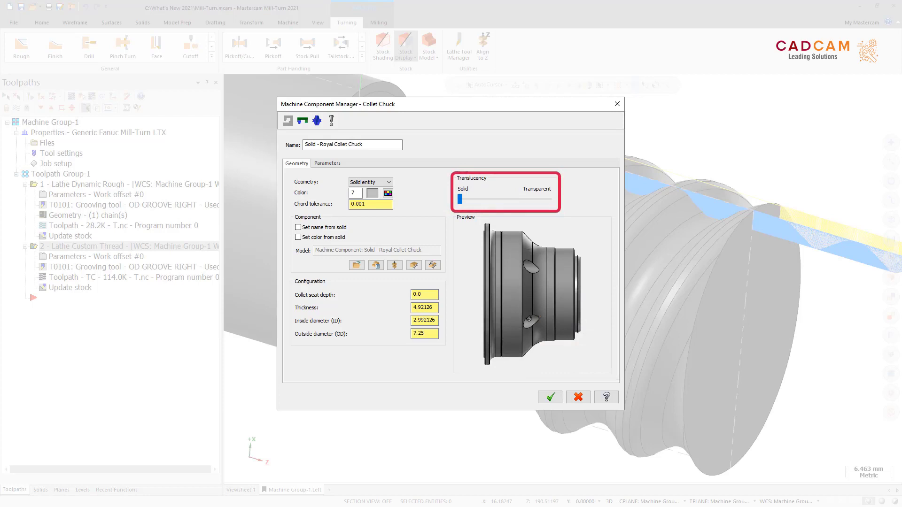
left_click_drag(461, 200, 539, 199)
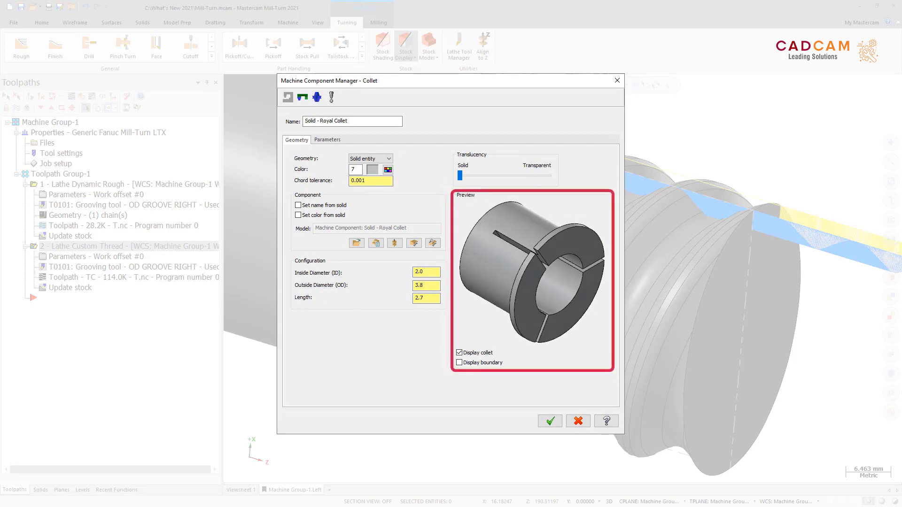
left_click(459, 362)
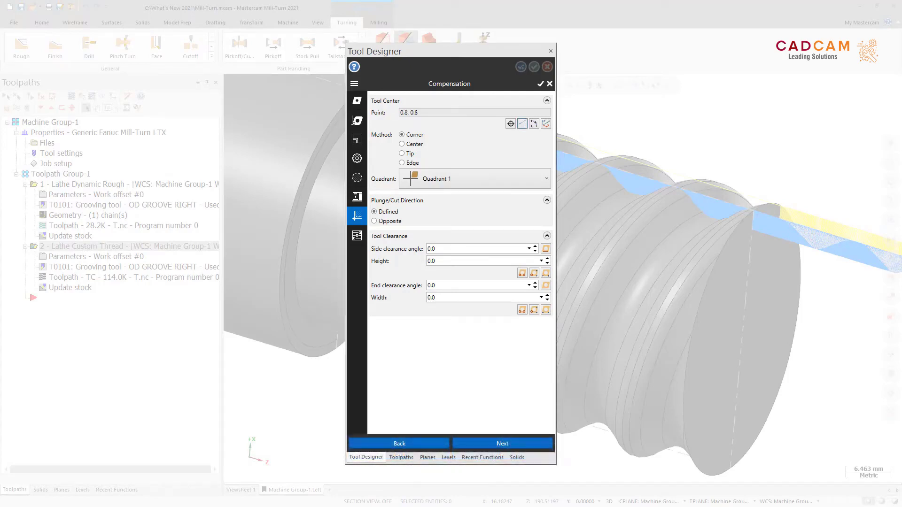
Advance Tool Designer to the Inserts page showing the Default insert
left_click(546, 124)
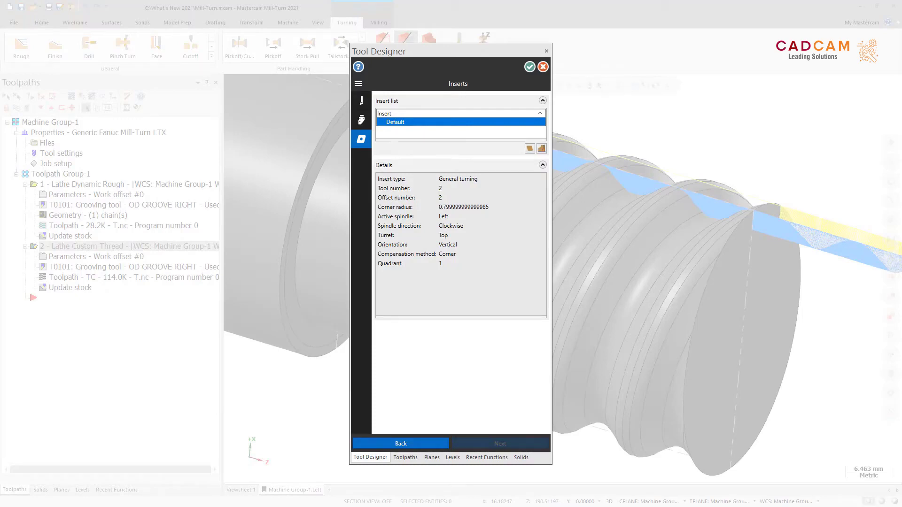
Review insert list actions and view the four-insert Rough/Thread/Finish/Groove tool
right_click(396, 122)
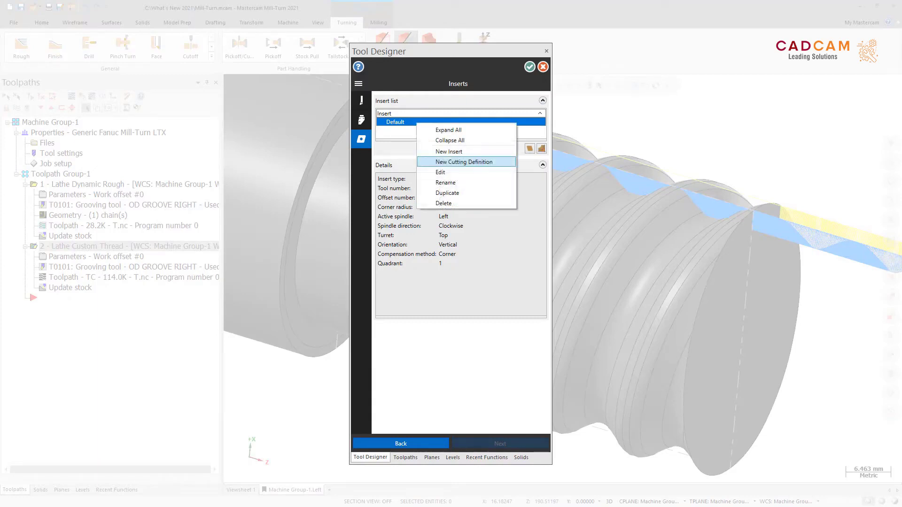
mouse_move(464, 162)
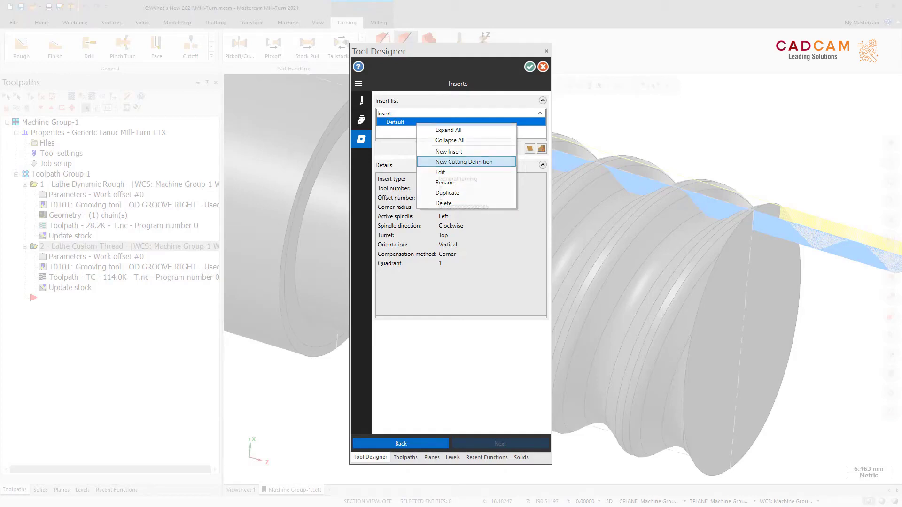
left_click(466, 162)
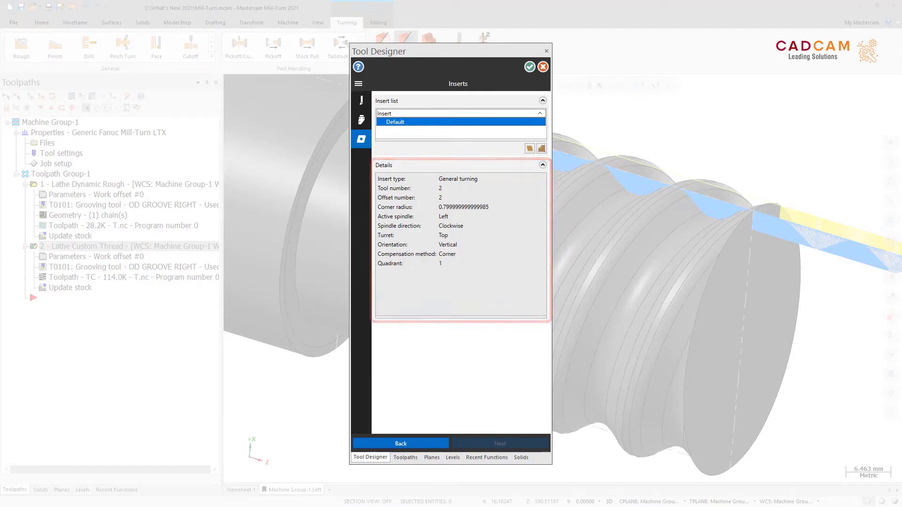
left_click(530, 67)
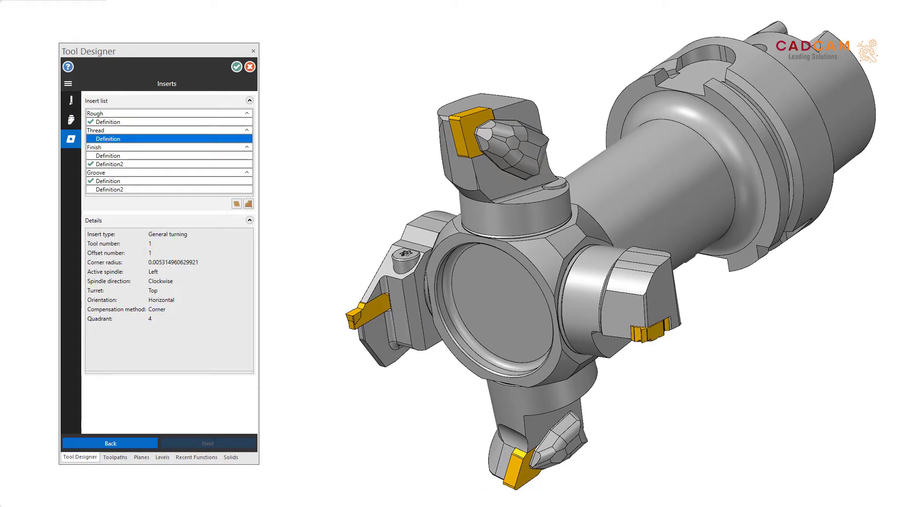
right_click(108, 113)
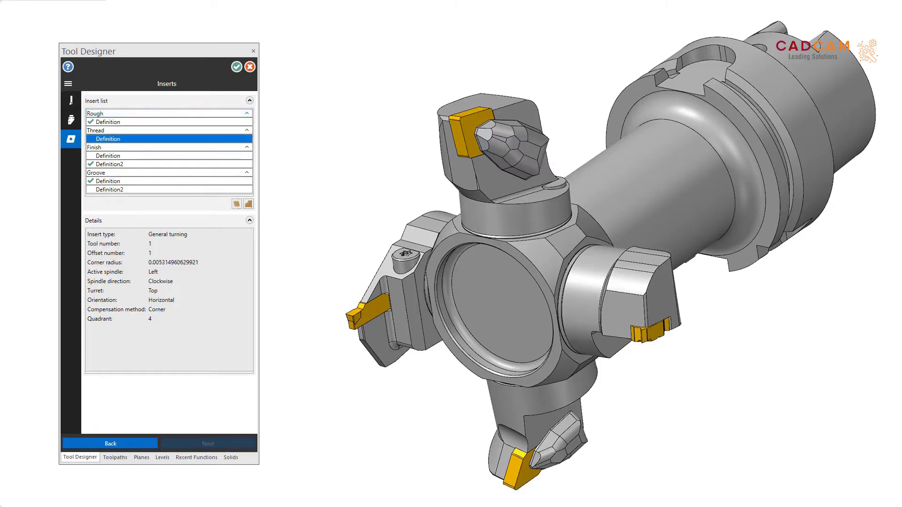
left_click(237, 66)
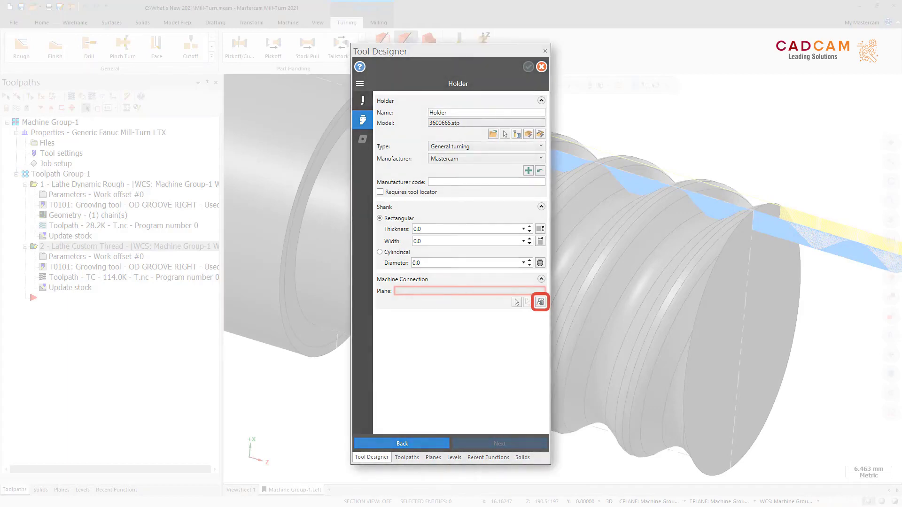
Open the plane list for the 3600665.stp holder's machine connection
left_click(540, 302)
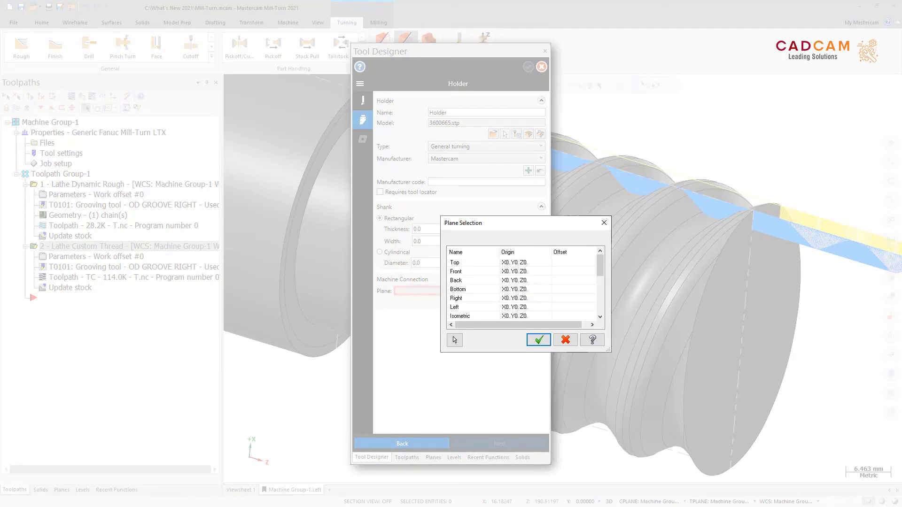
left_click(538, 340)
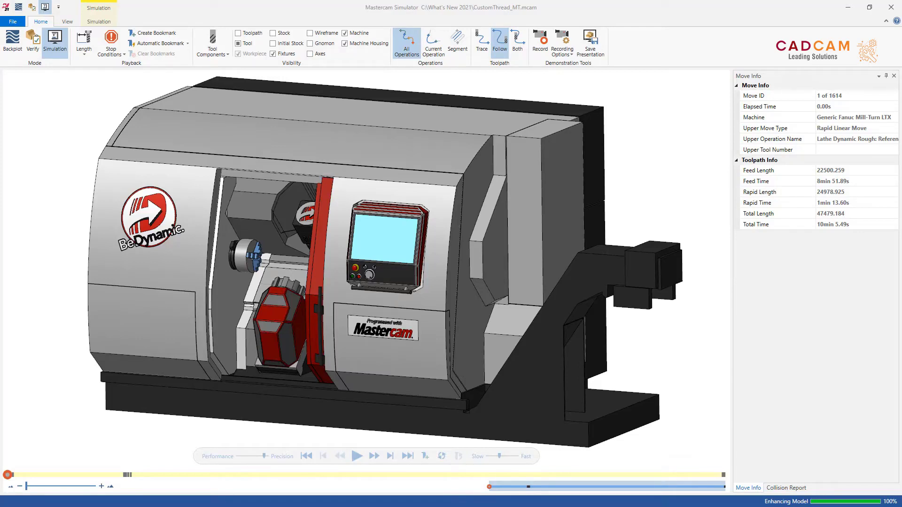
Switch to Code Expert with CustomThread_MT-1.iof open, totaling 09:18.7
left_click(68, 21)
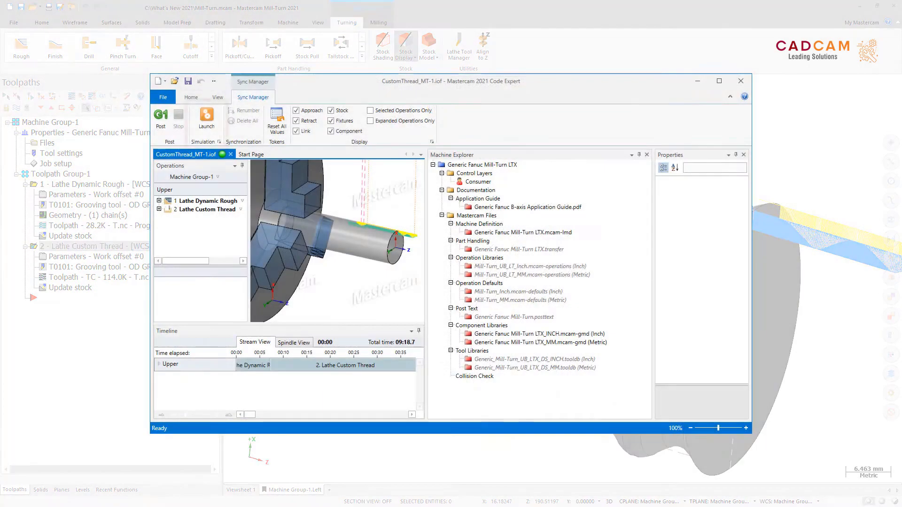
Open the CustomThread_MT-1 posted program in Code Expert's Sync Manager and review the Move List
left_click(206, 118)
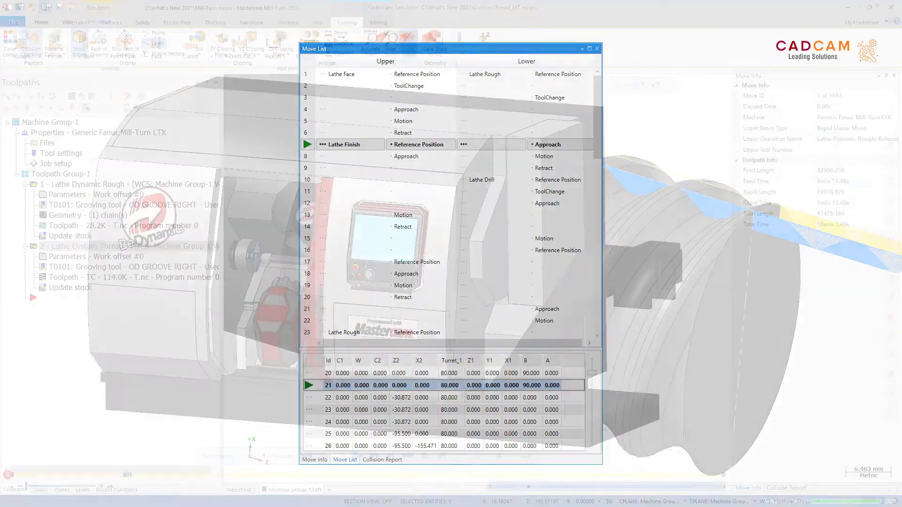
left_click(597, 49)
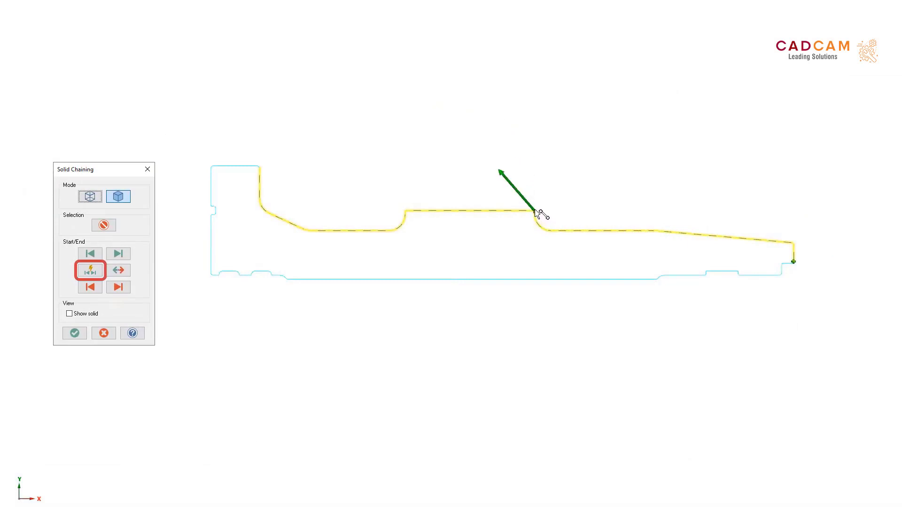
Move the chain's start point to the left end of the raised section using Dynamic start/end
left_click(90, 271)
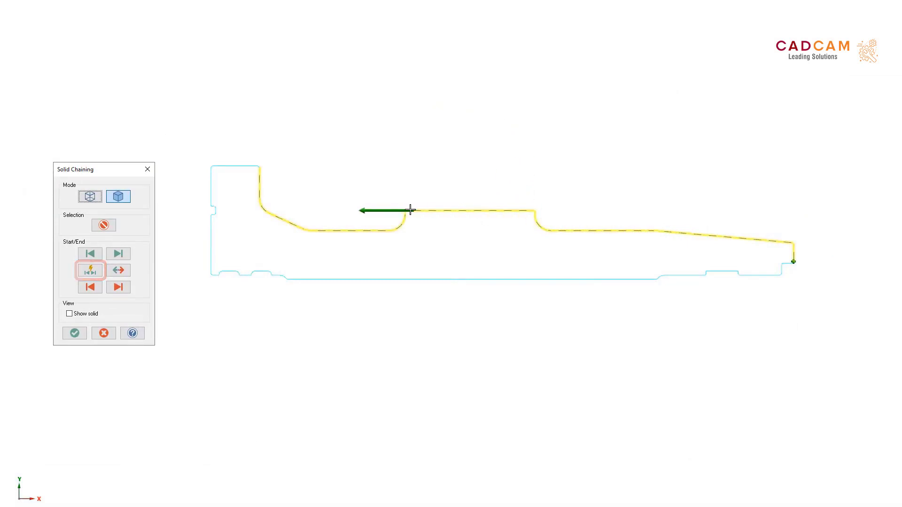
left_click(74, 333)
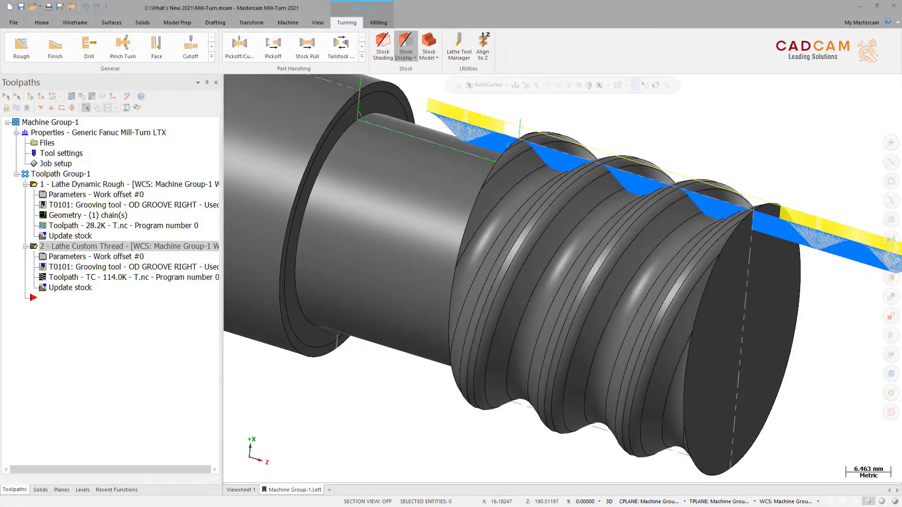
Start a new Transform toolpath from the Milling/Turning tab
left_click(378, 22)
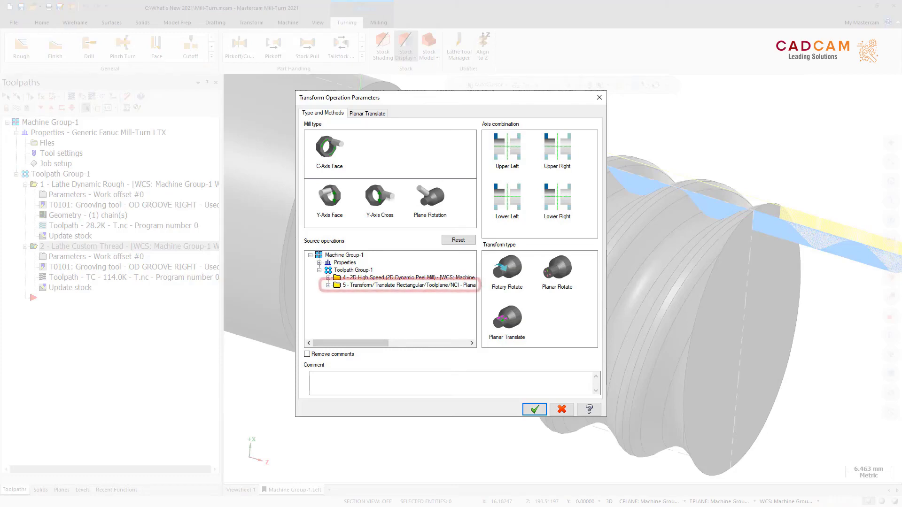
Pick operation 5 Transform/Translate as the source operation
left_click(404, 286)
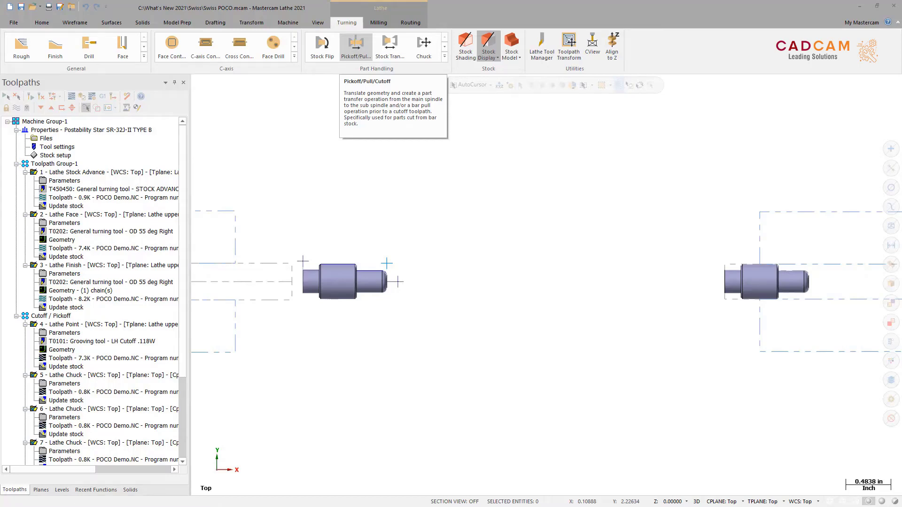
Launch Pickoff/Pull/Cutoff from Part Handling on the Turning tab
left_click(355, 43)
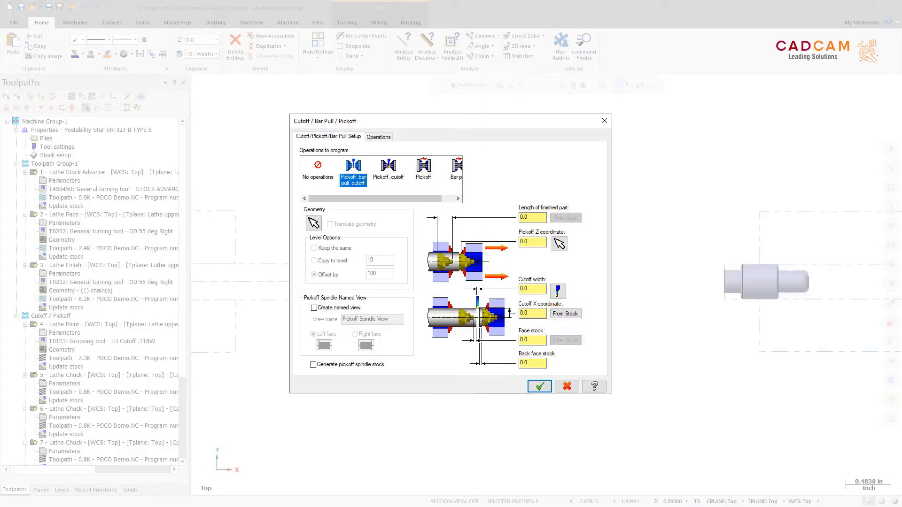
Show the Operations tab with the clamp, pull stock and cutoff sequence
left_click(378, 137)
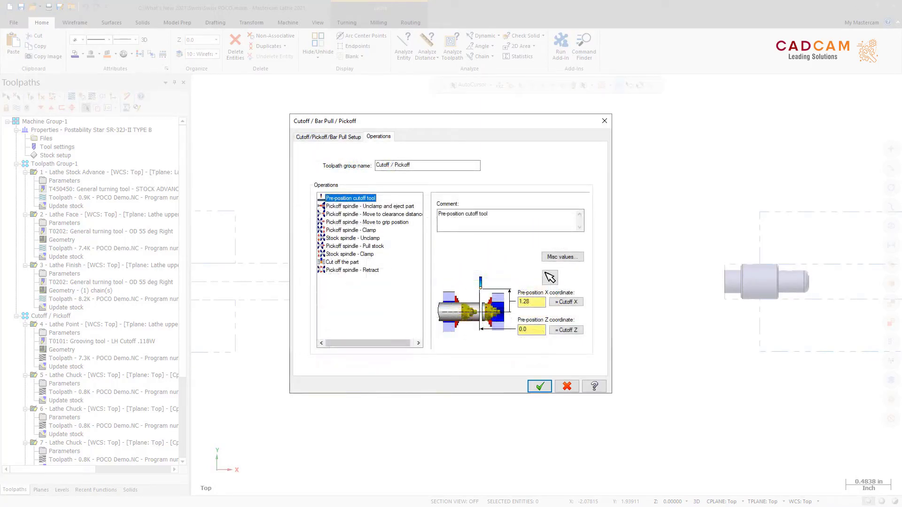